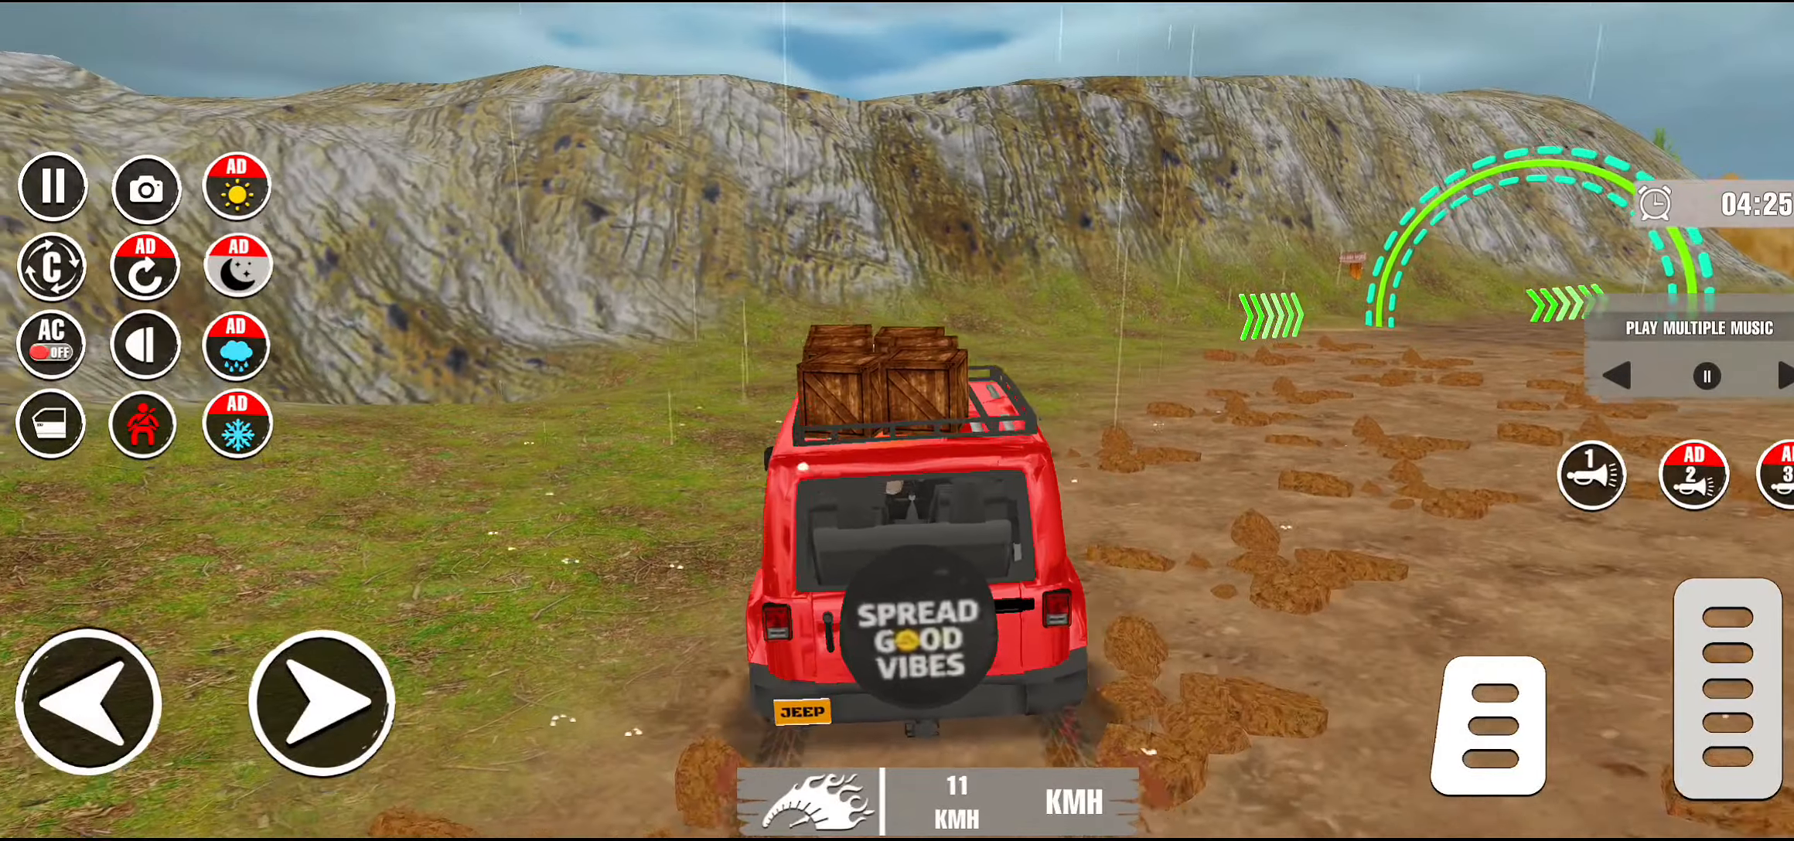
click(318, 701)
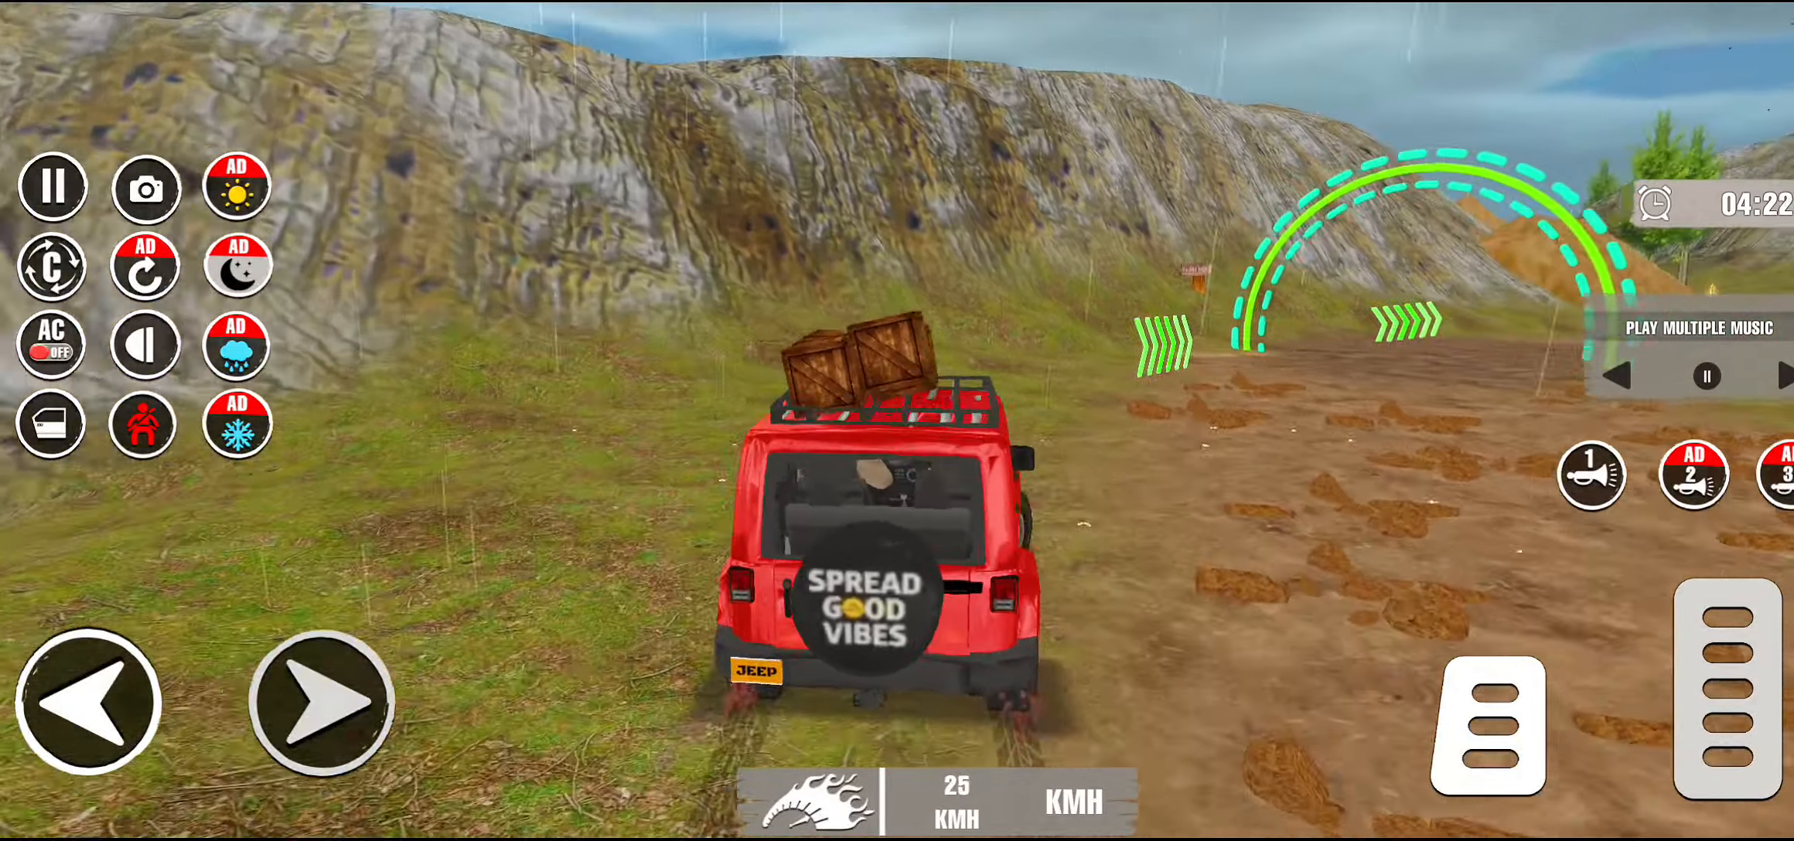